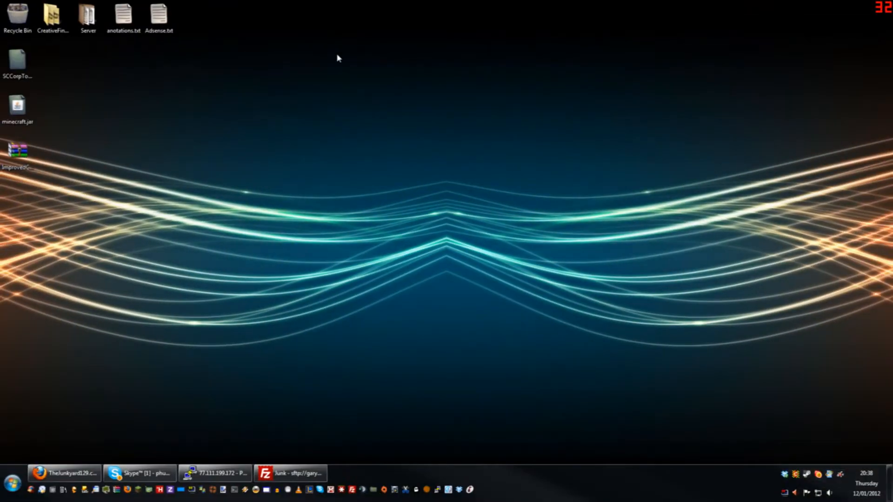
Open desktop icon context menus, including the Recycle Bin's, and dismiss them unused
right_click(17, 14)
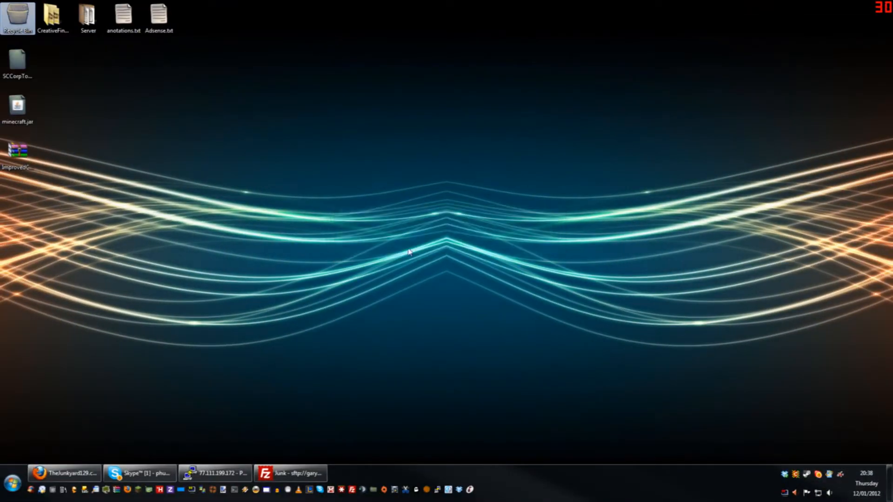
right_click(17, 151)
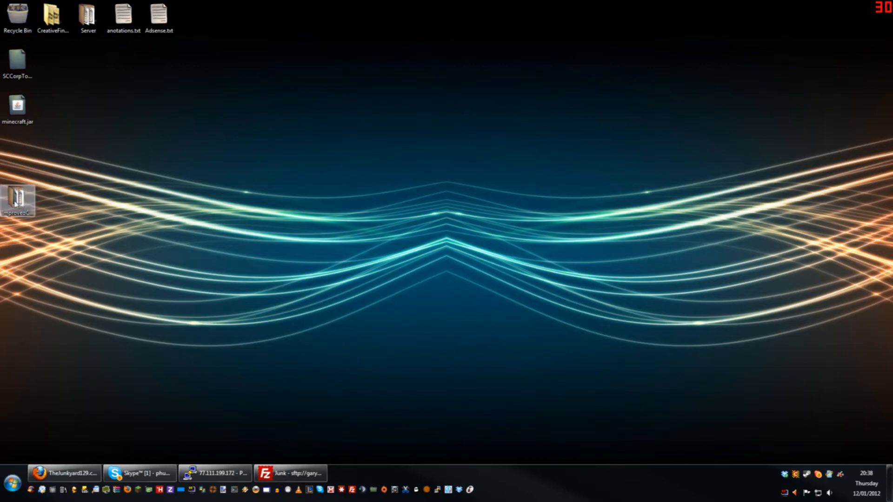
right_click(17, 12)
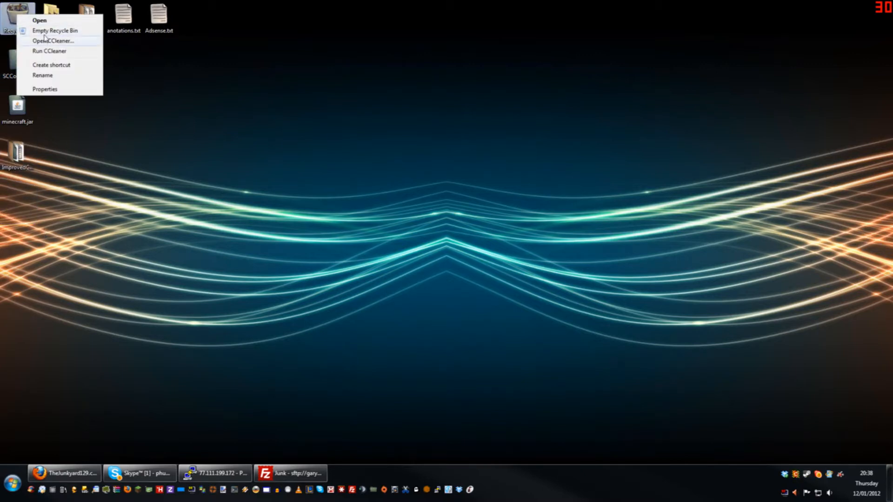
left_click(317, 247)
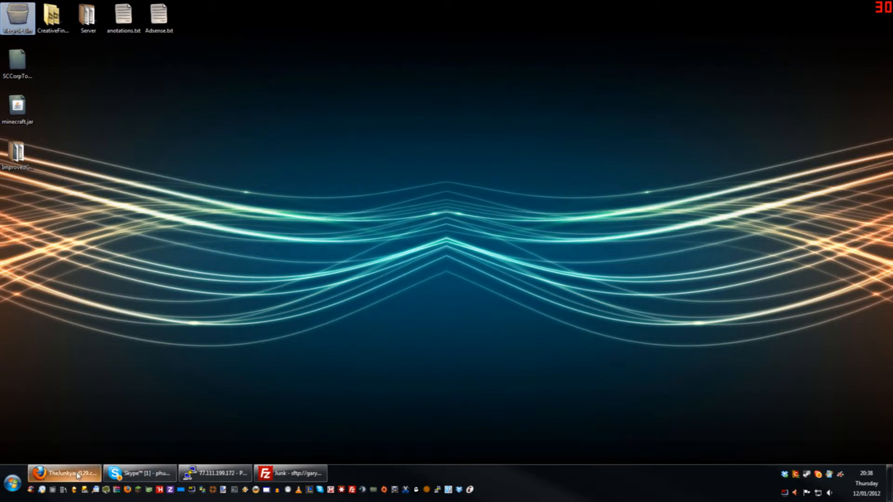
mouse_move(64, 473)
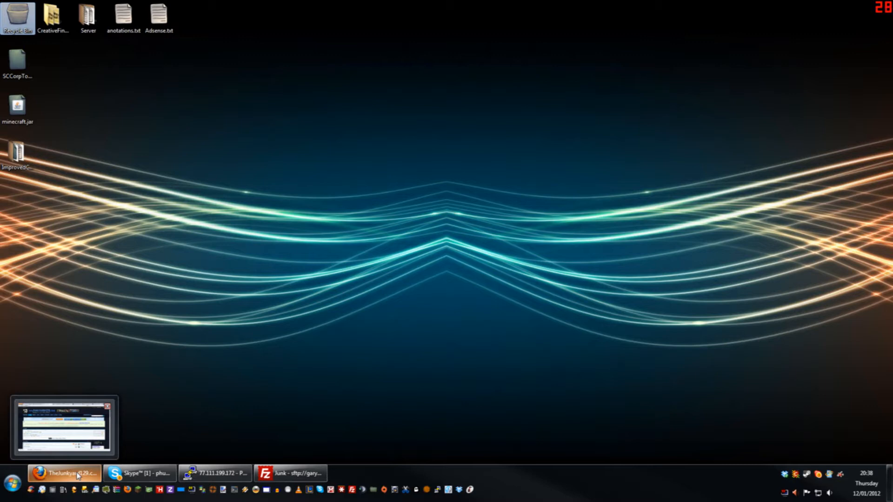
mouse_move(248, 439)
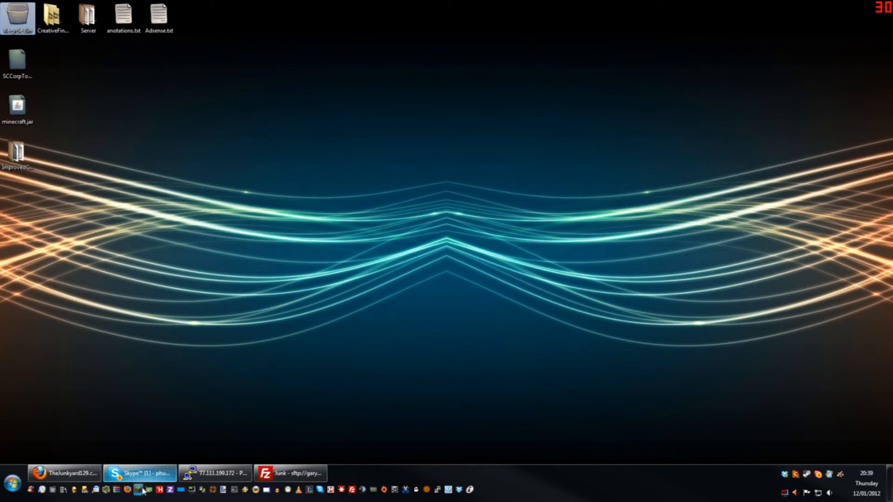
Launch Minecraft from the desktop, maximize the launcher, log in and accept the update
double_click(17, 107)
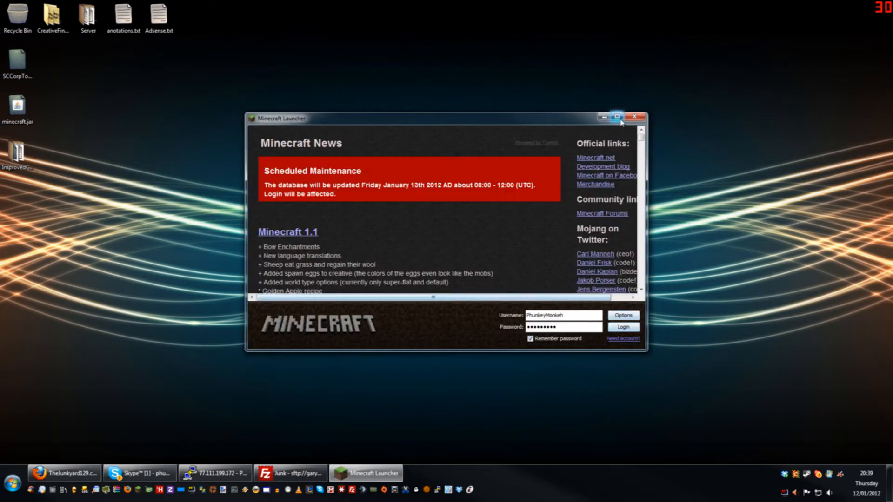
left_click(617, 117)
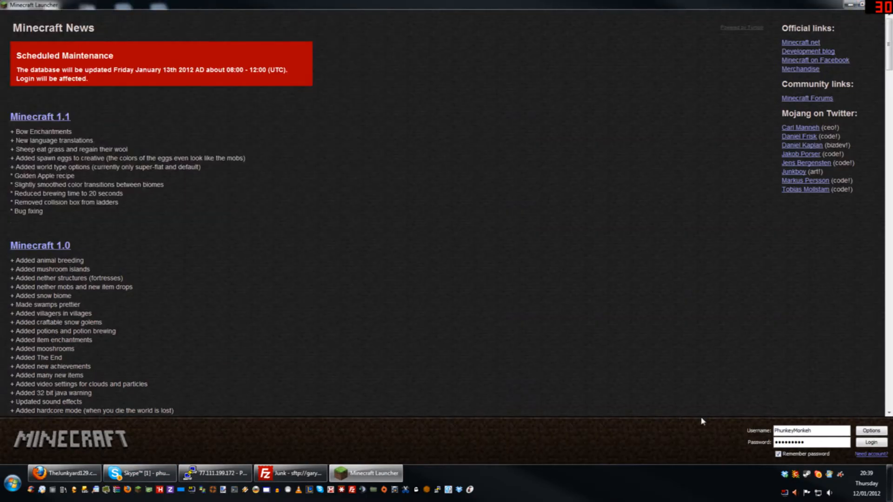
left_click(870, 443)
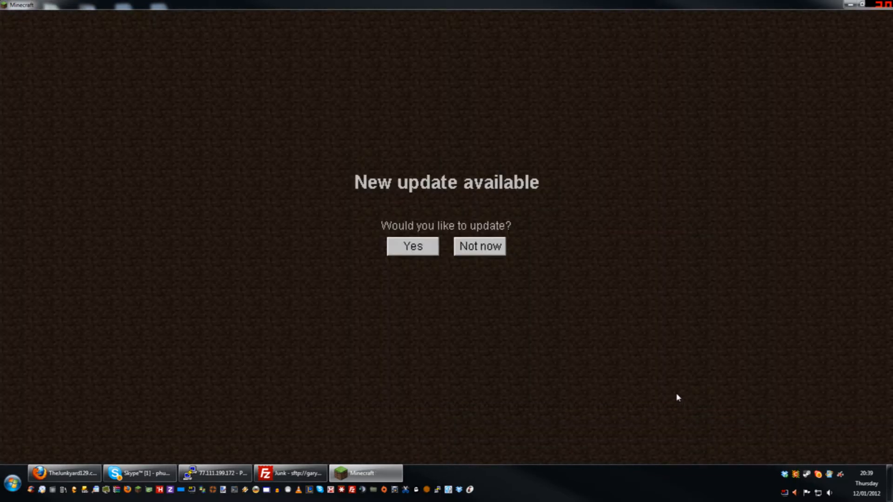
mouse_move(419, 254)
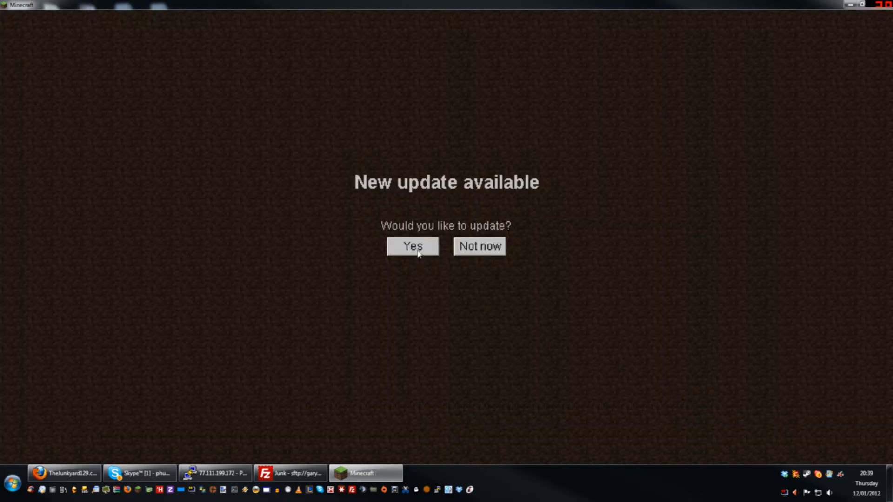
left_click(412, 246)
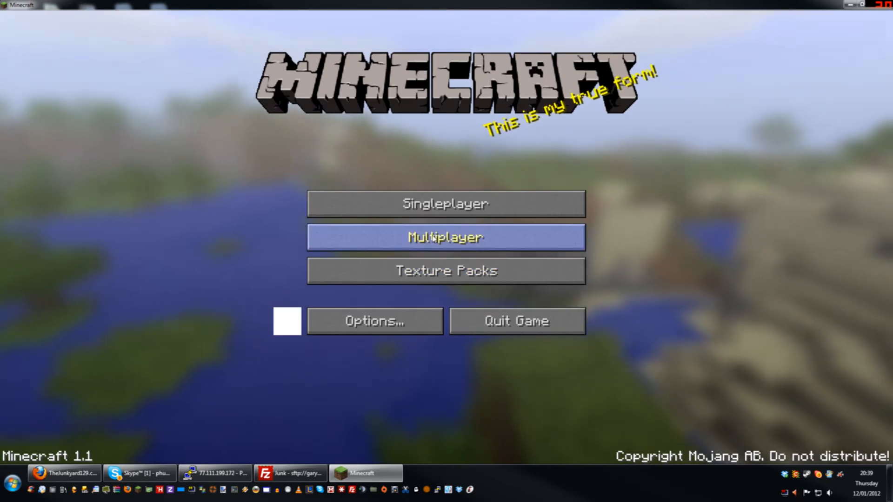
Try Multiplayer, get the Outdated server rejection, and quit Minecraft
left_click(445, 237)
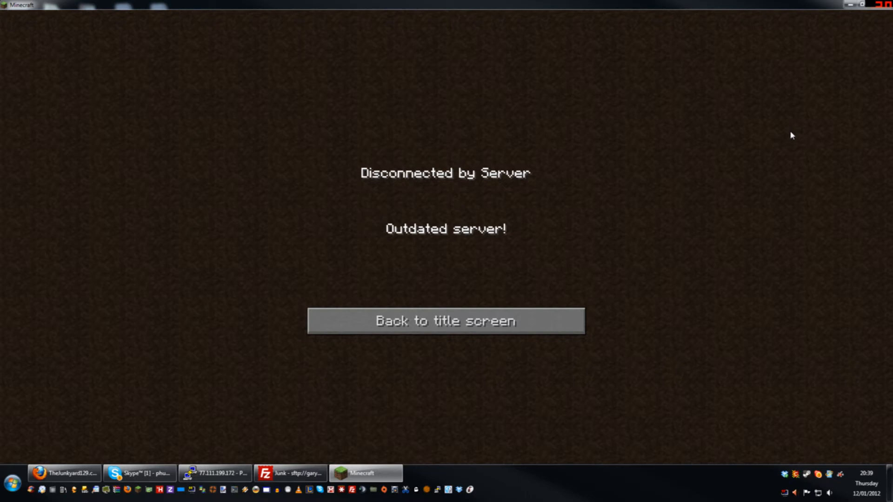
left_click(446, 320)
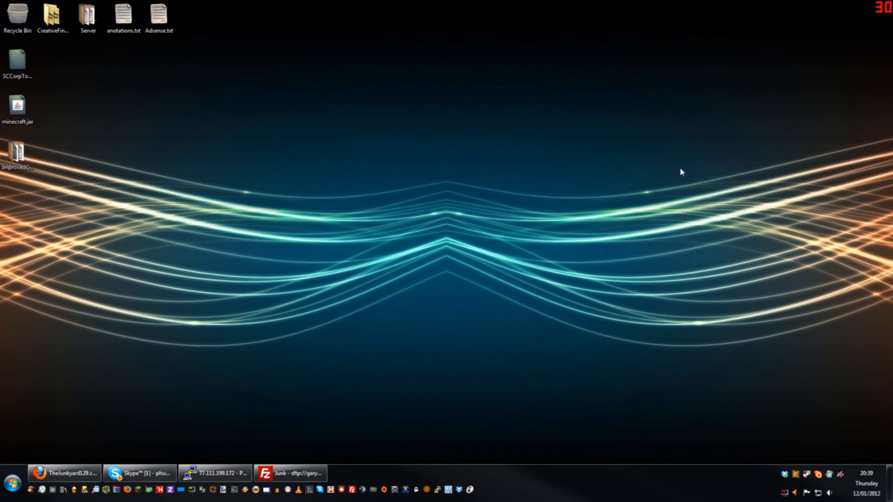
mouse_move(677, 168)
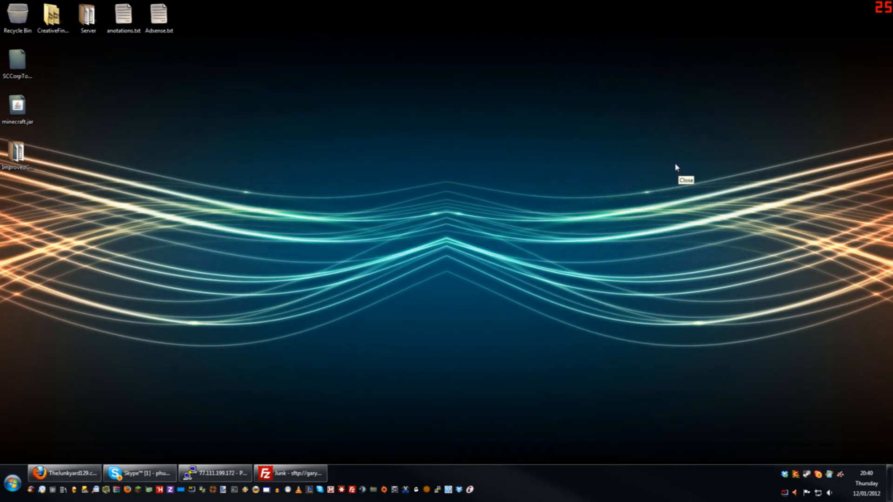
mouse_move(220, 432)
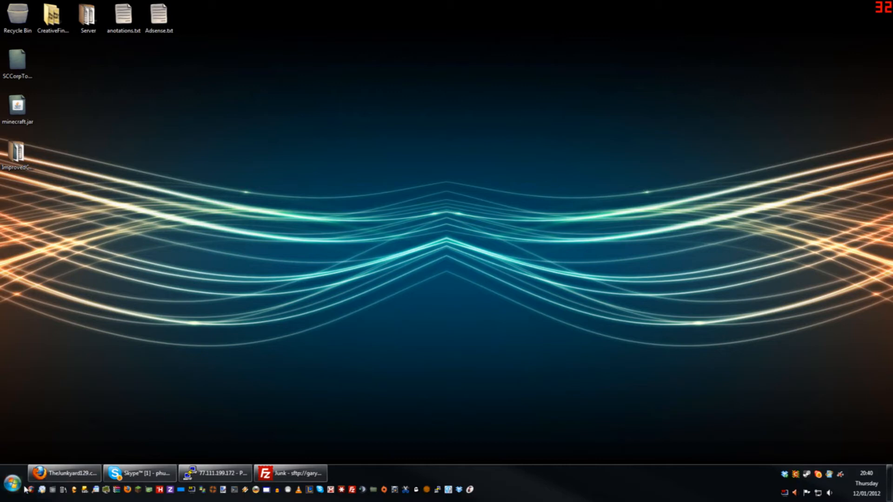
mouse_move(196, 390)
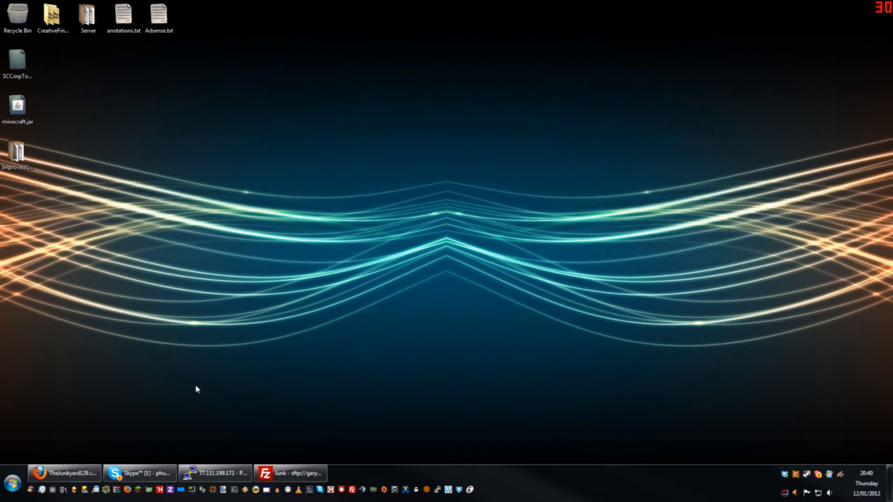
Search %appdata% from the Start menu to open the Roaming folder
left_click(11, 488)
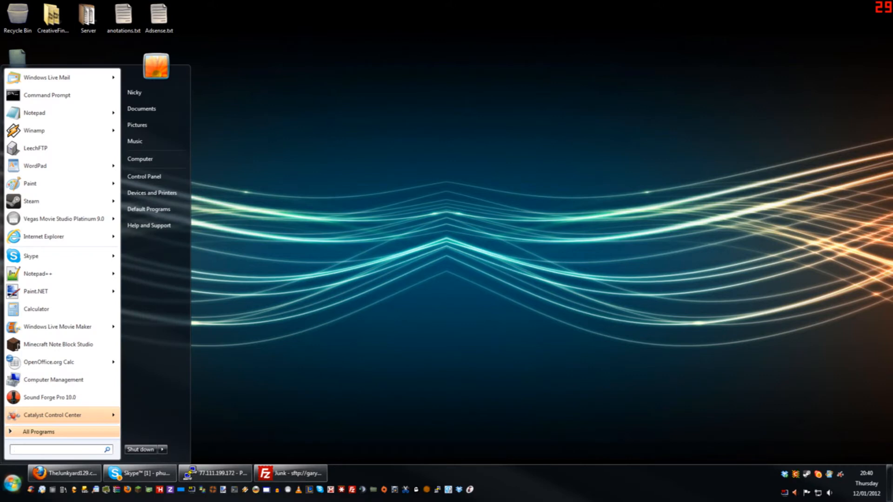
type("%")
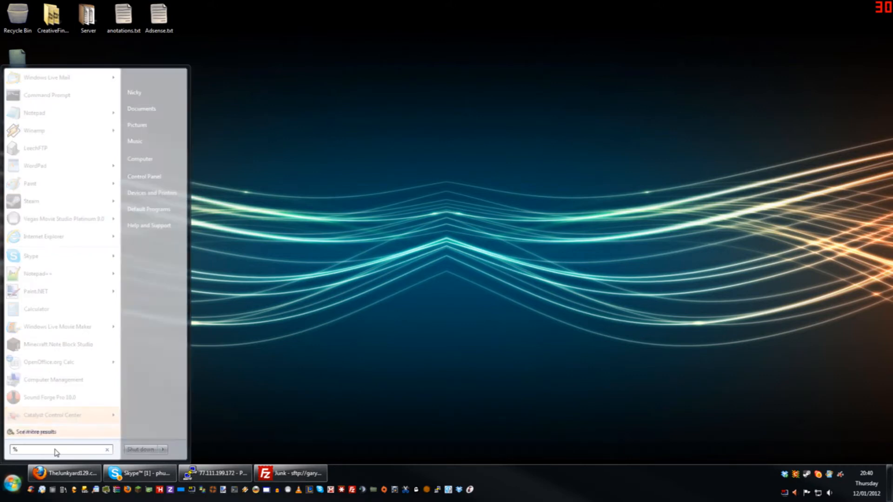
type("app")
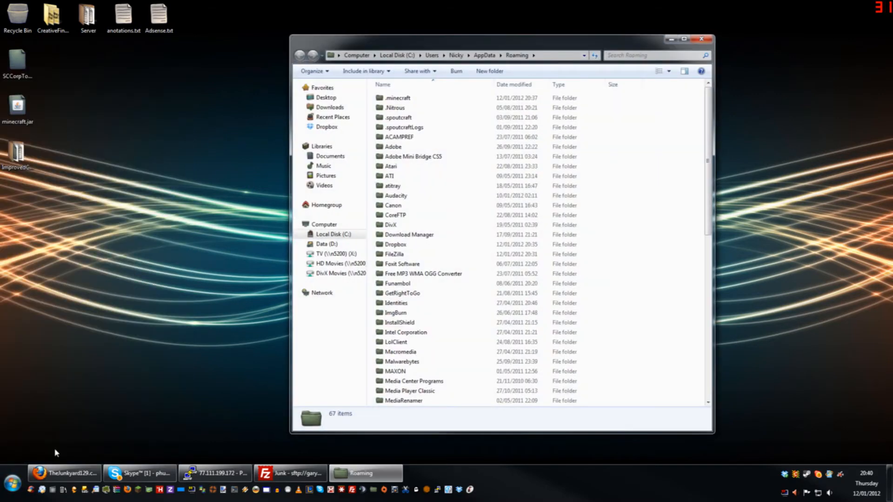
mouse_move(109, 359)
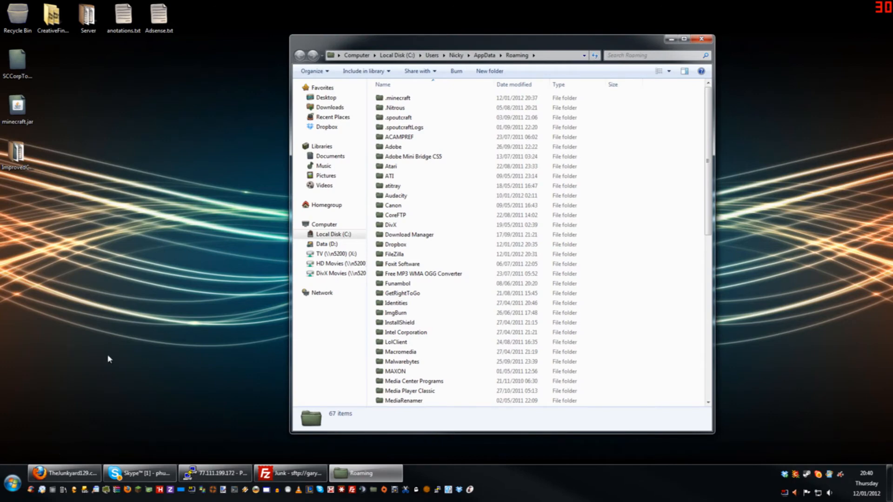
Move the desktop minecraft.jar into .minecraft\bin, replacing the existing file
left_click(398, 97)
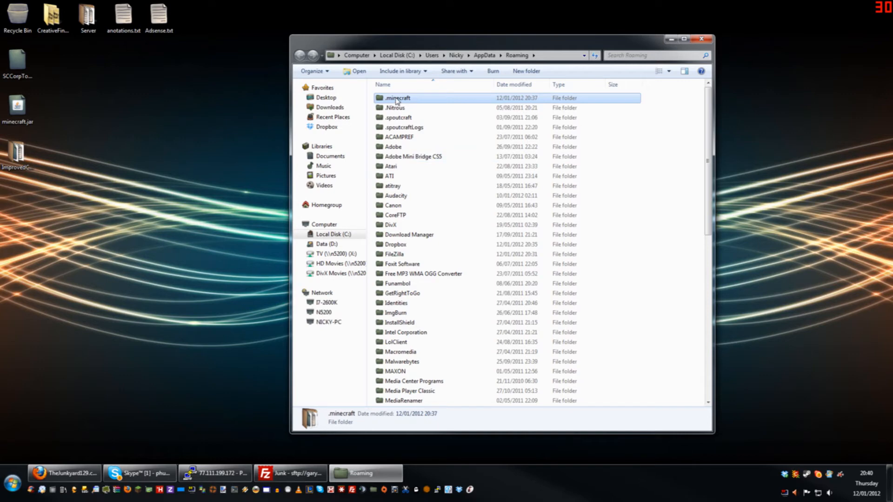
double_click(397, 98)
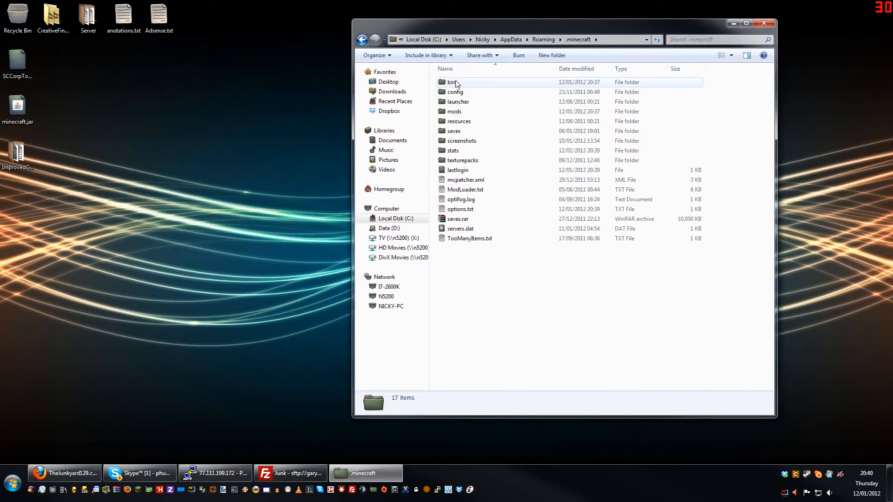
double_click(452, 82)
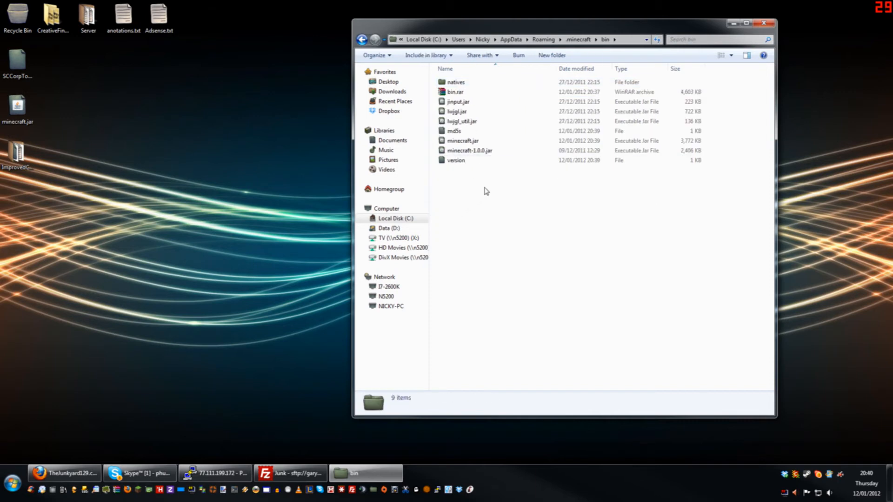
mouse_move(470, 150)
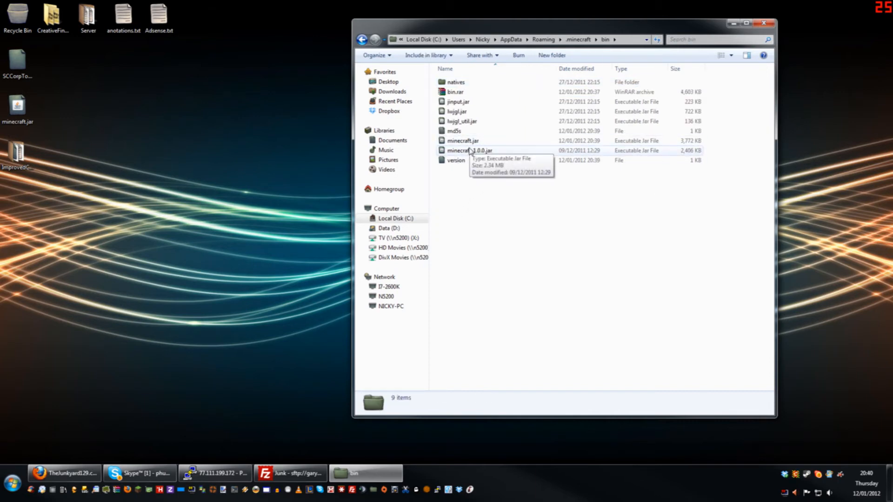
mouse_move(456, 160)
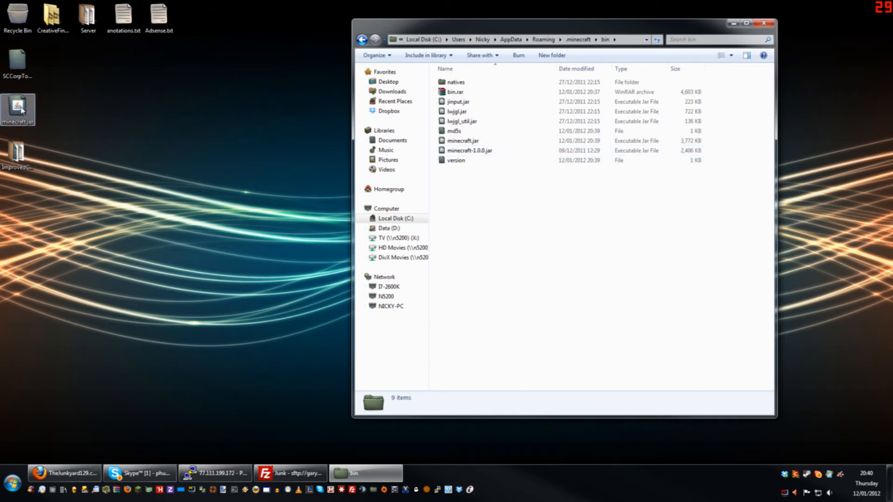
left_click_drag(18, 108, 188, 198)
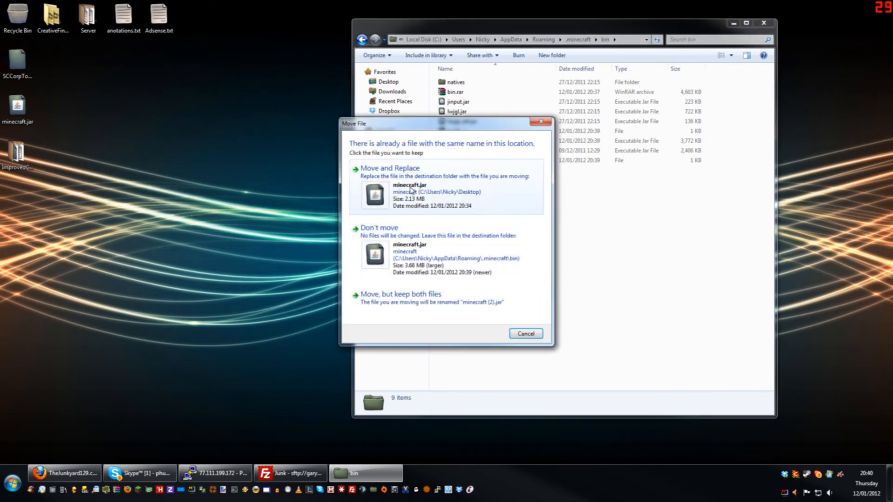
left_click(390, 167)
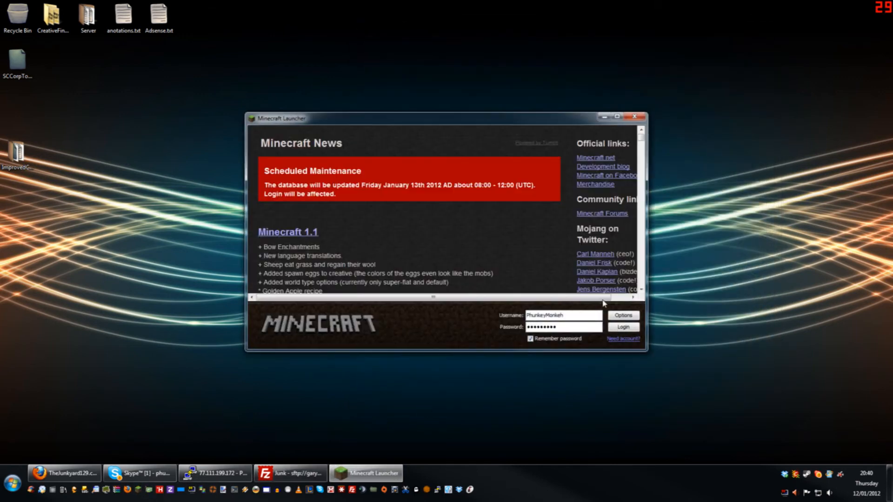
Log in, join TheJunkyard129.com from the multiplayer list, and open the game menu
left_click(623, 327)
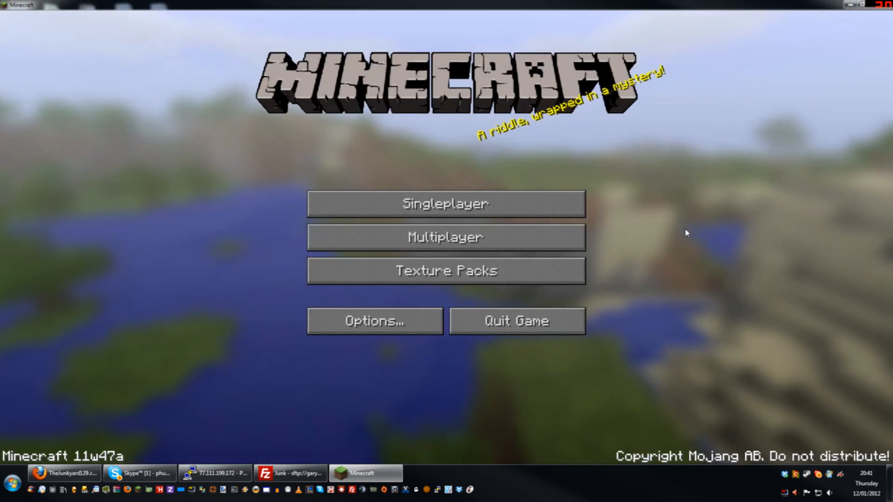
left_click(446, 203)
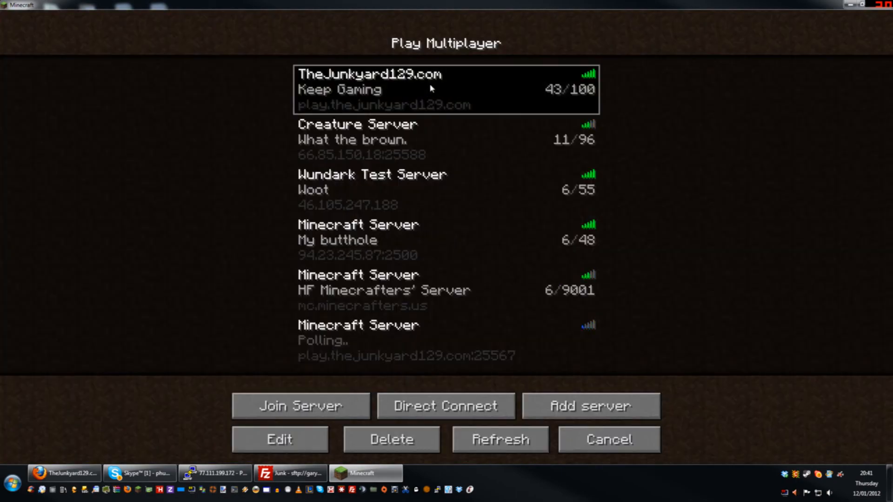
left_click(299, 406)
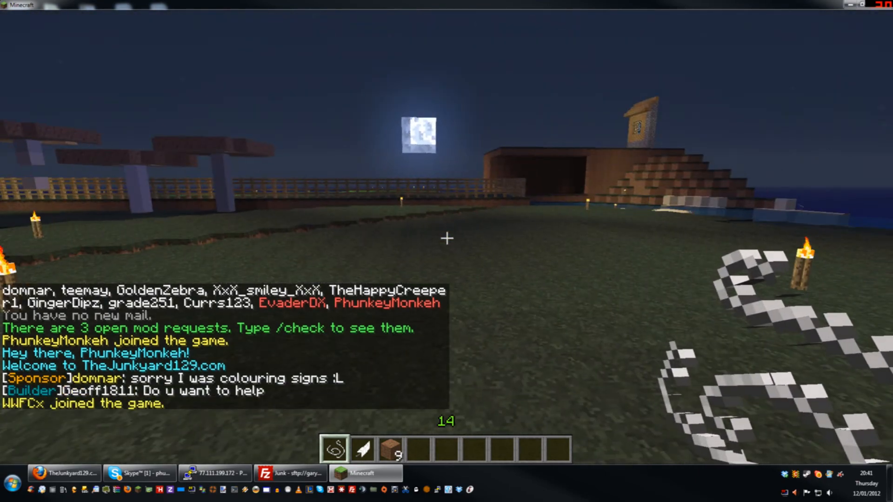
mouse_move(446, 238)
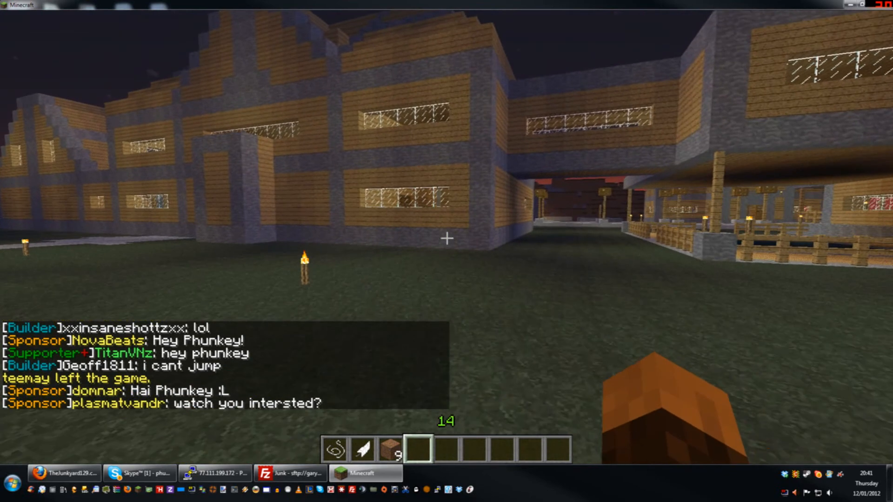
key("Escape")
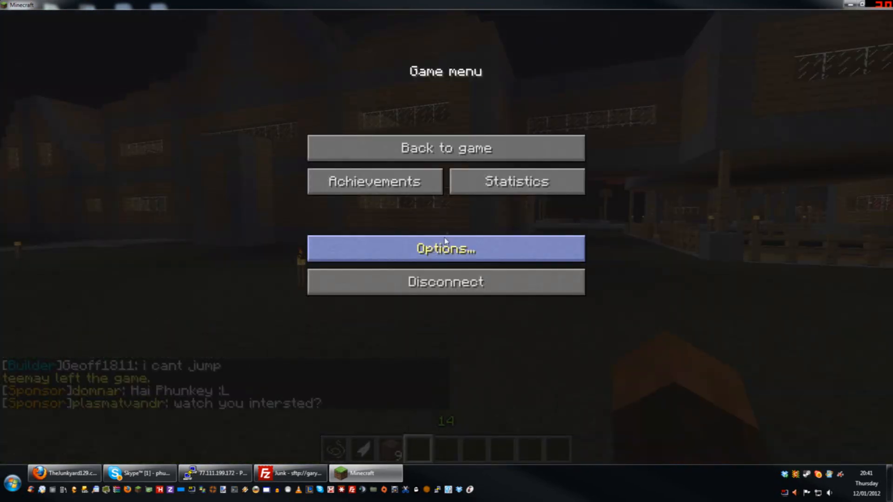
mouse_move(446, 282)
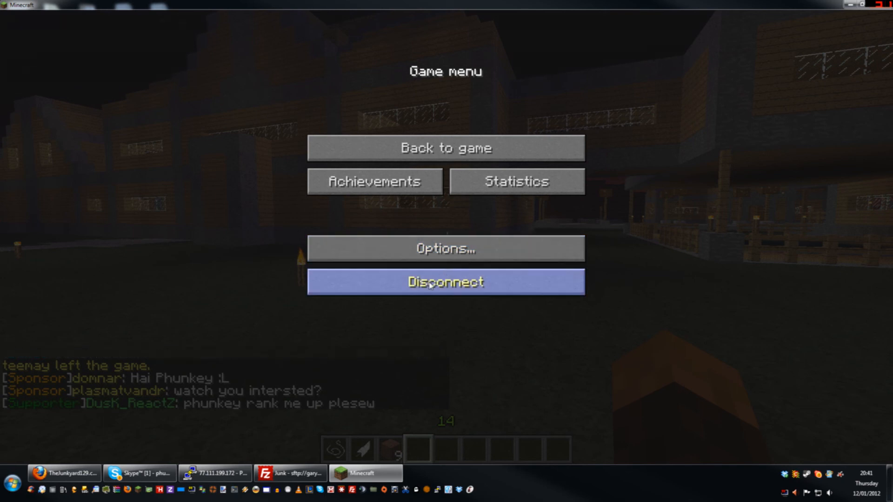